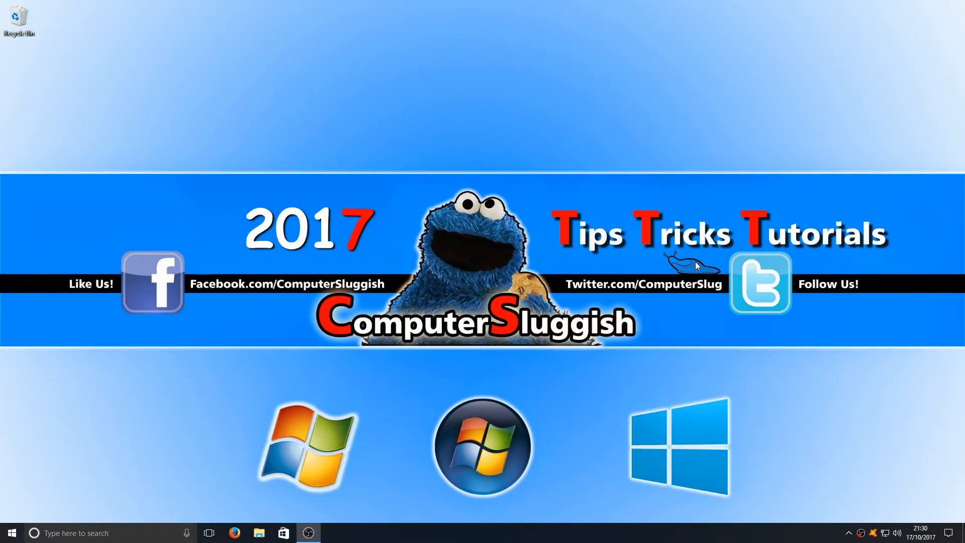
mouse_move(796, 332)
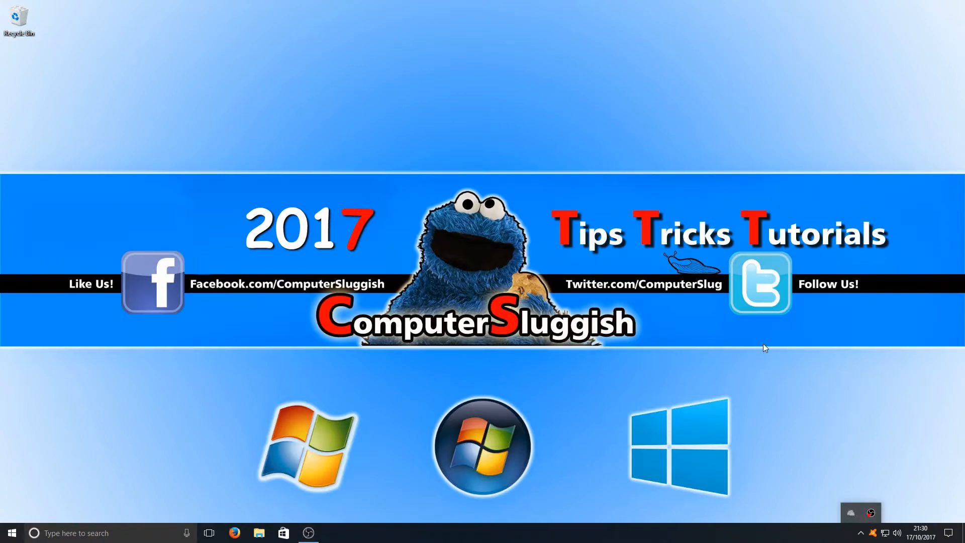
mouse_move(851, 512)
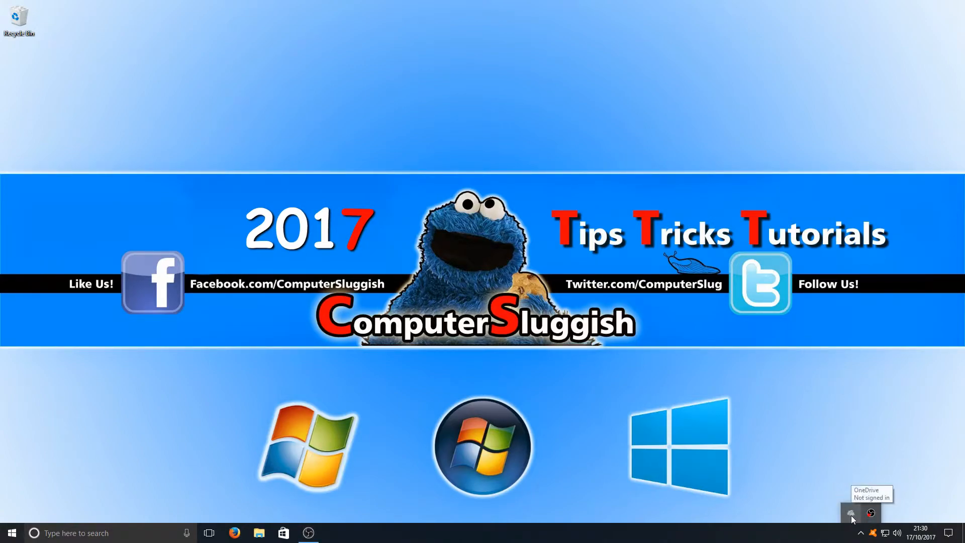
- Glance at OneDrive's tray menu, then reach Apps & features through the Start button's quick-link menu
right_click(853, 513)
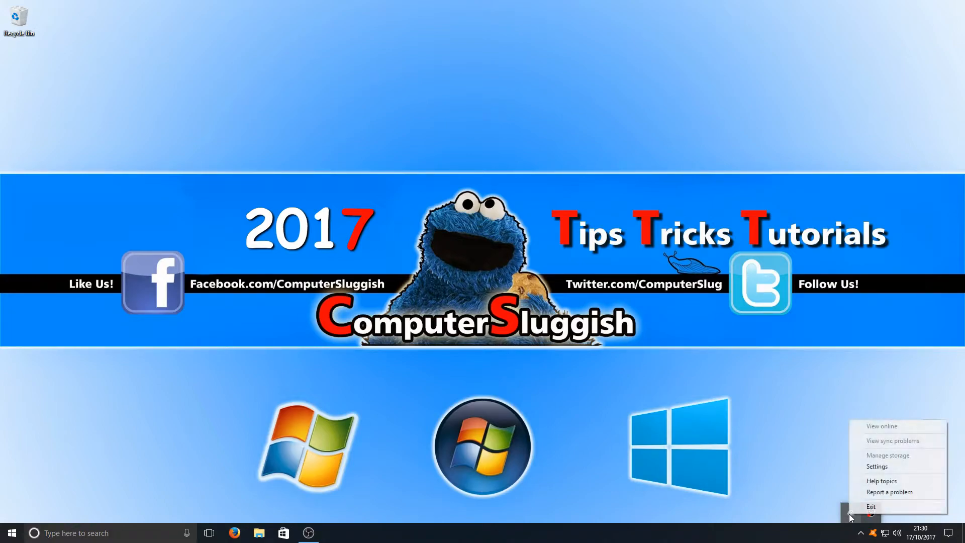
click(871, 507)
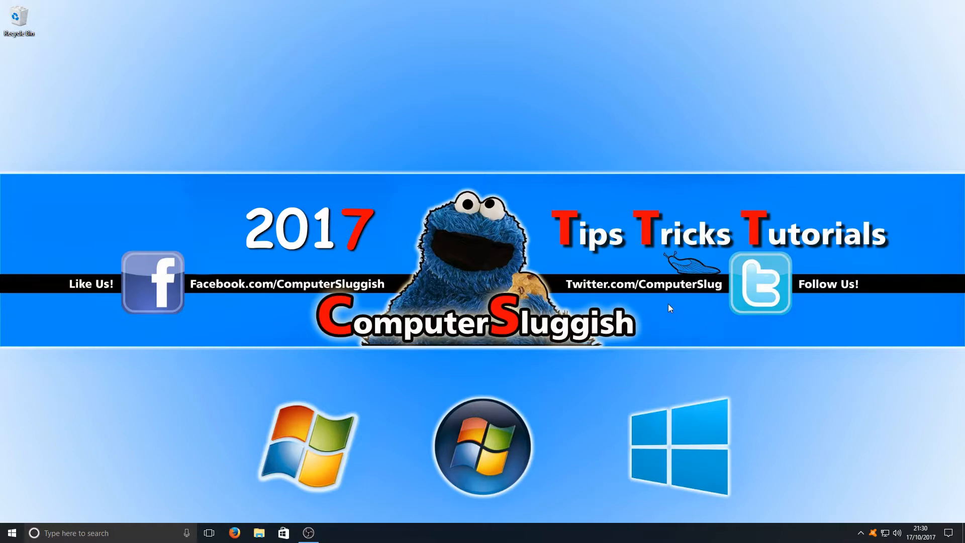
mouse_move(11, 533)
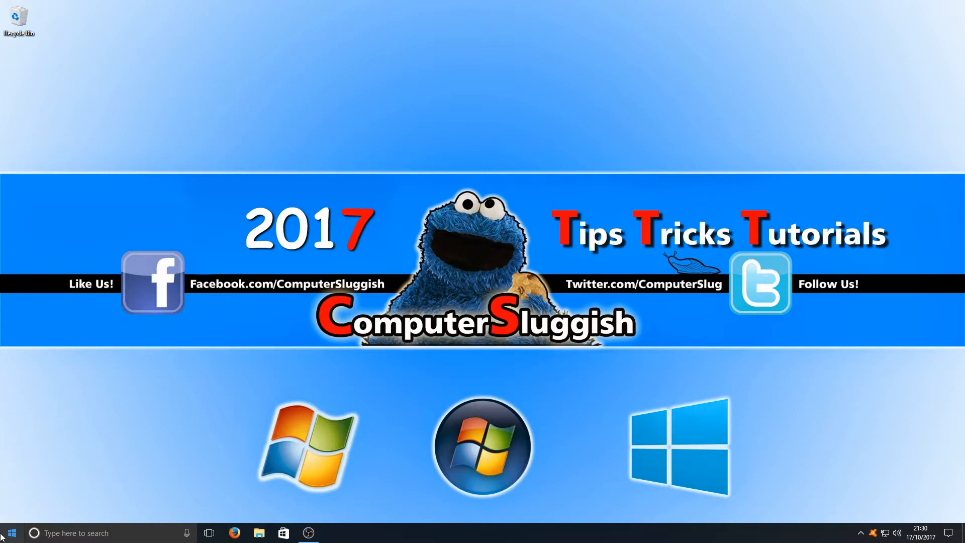
right_click(11, 532)
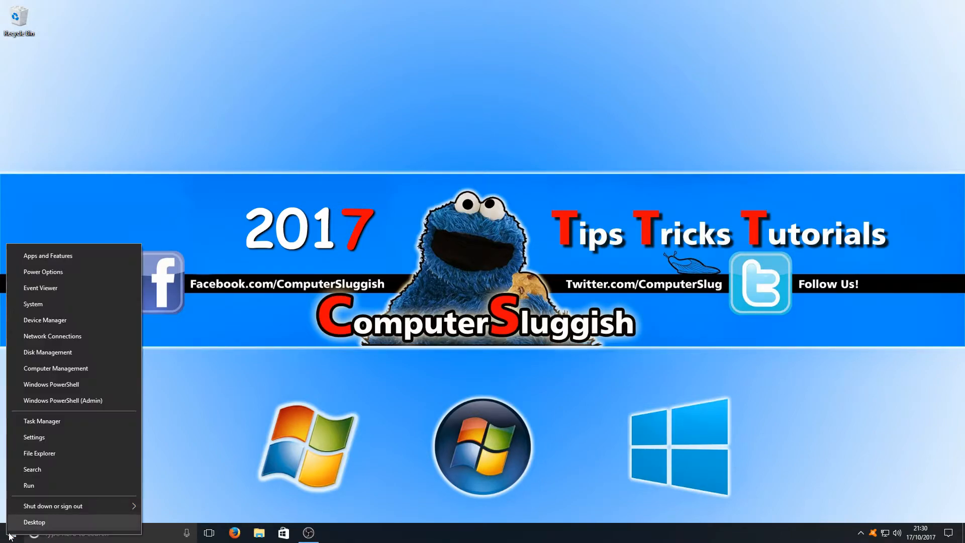
mouse_move(69, 255)
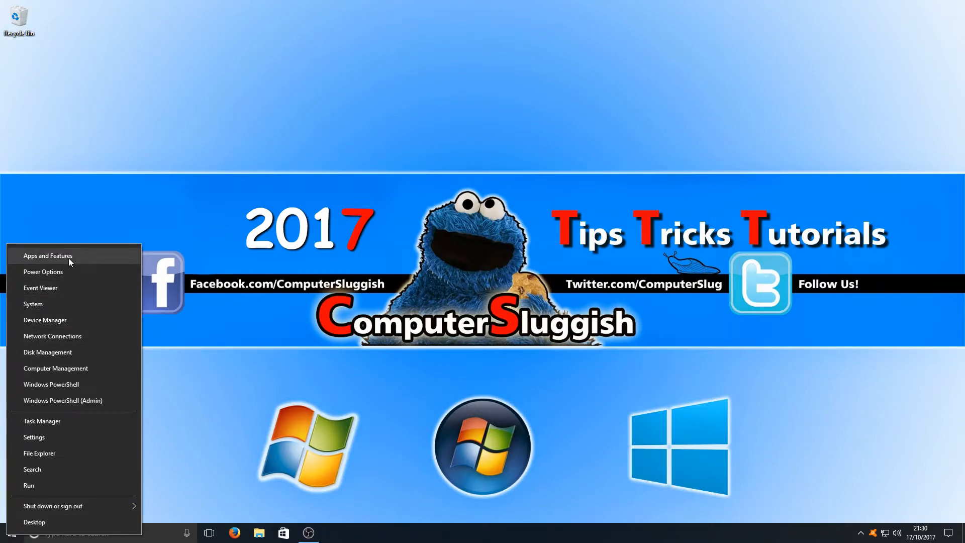
click(49, 255)
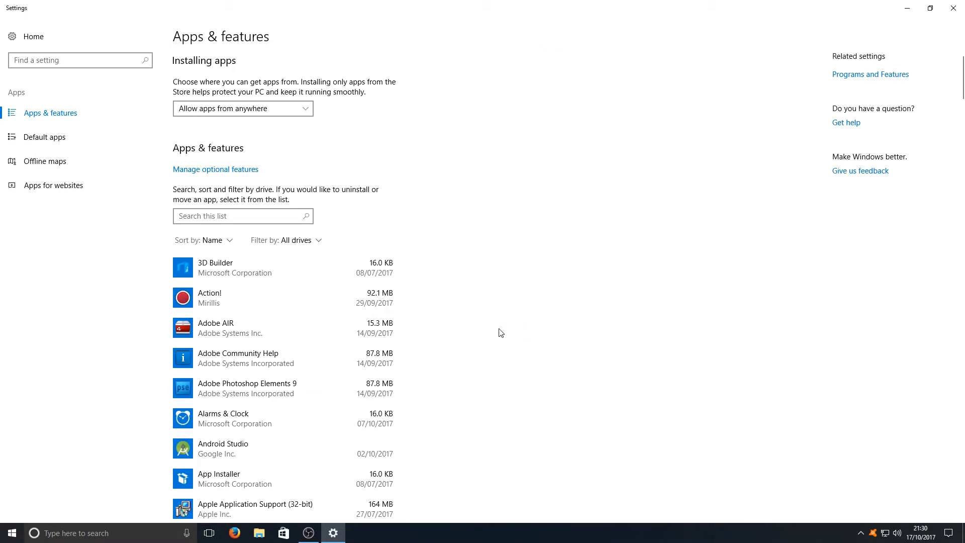
- Search the installed apps list for 'onedr' so only Microsoft OneDrive (95.9 MB) shows
click(242, 216)
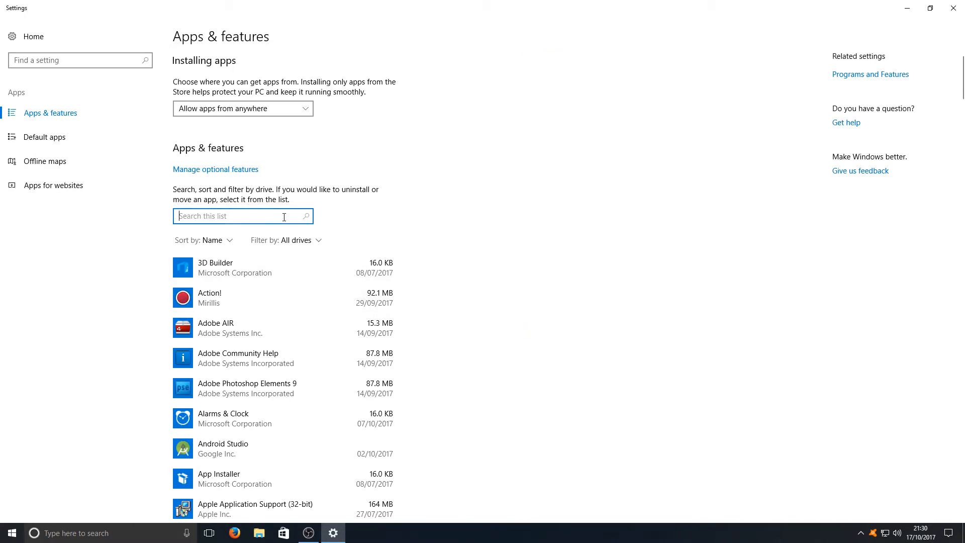
text(one)
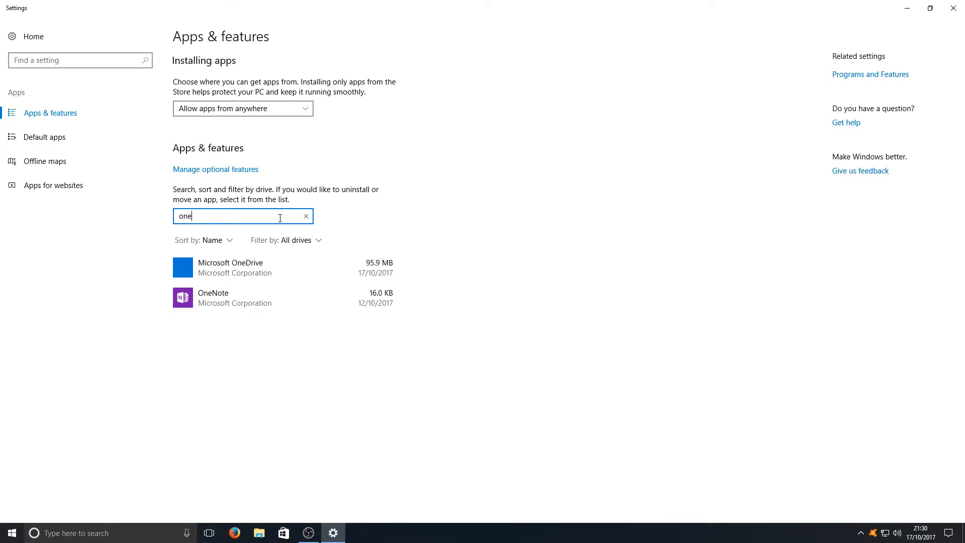
text(dr)
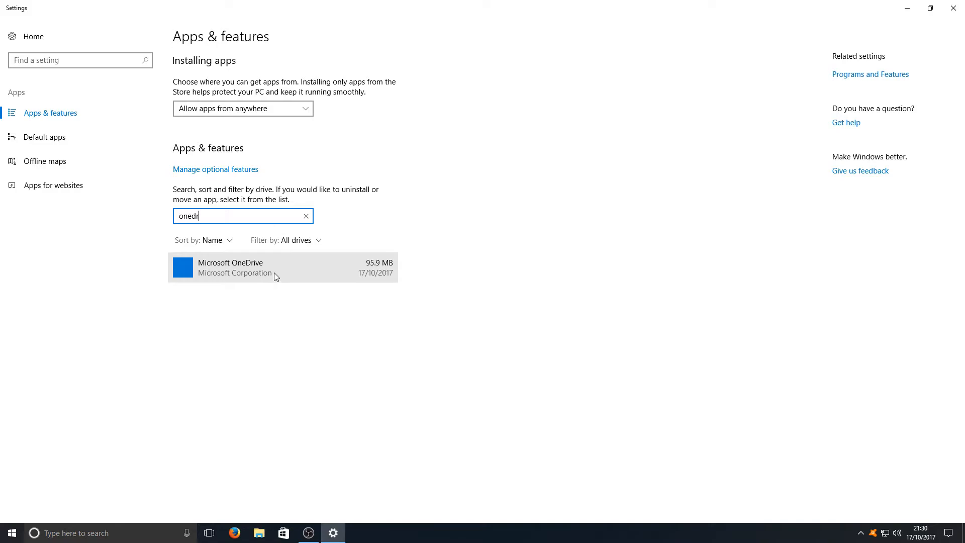
- Uninstall Microsoft OneDrive from the filtered apps list
click(277, 268)
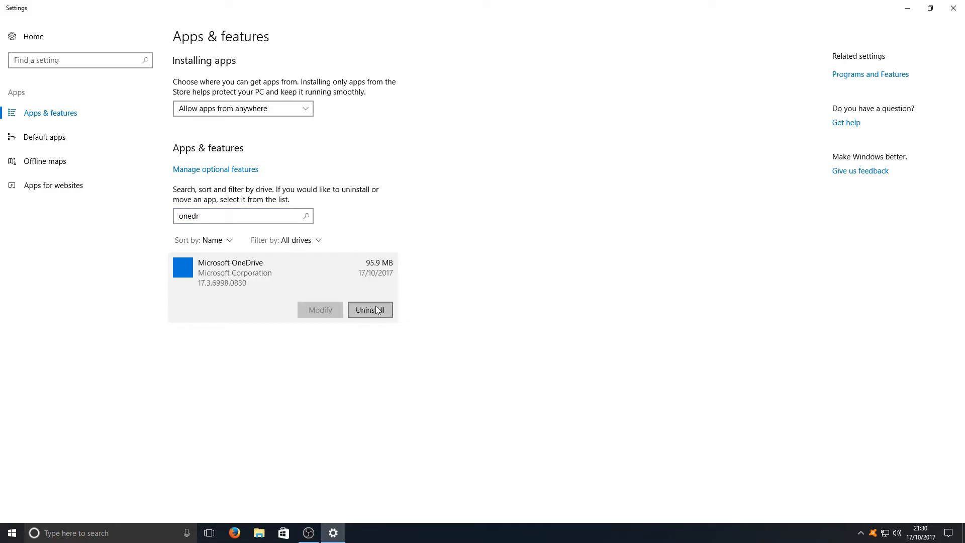
click(370, 310)
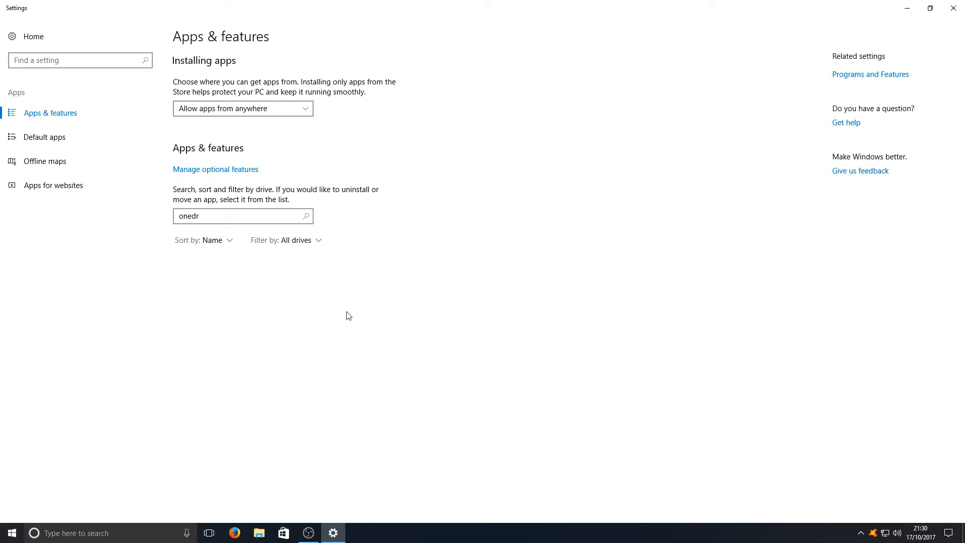
mouse_move(368, 302)
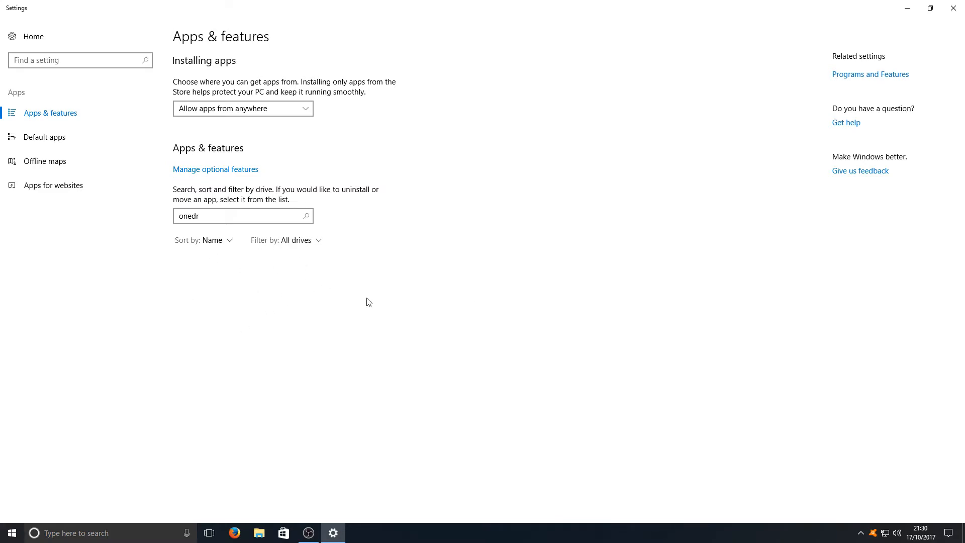
mouse_move(955, 7)
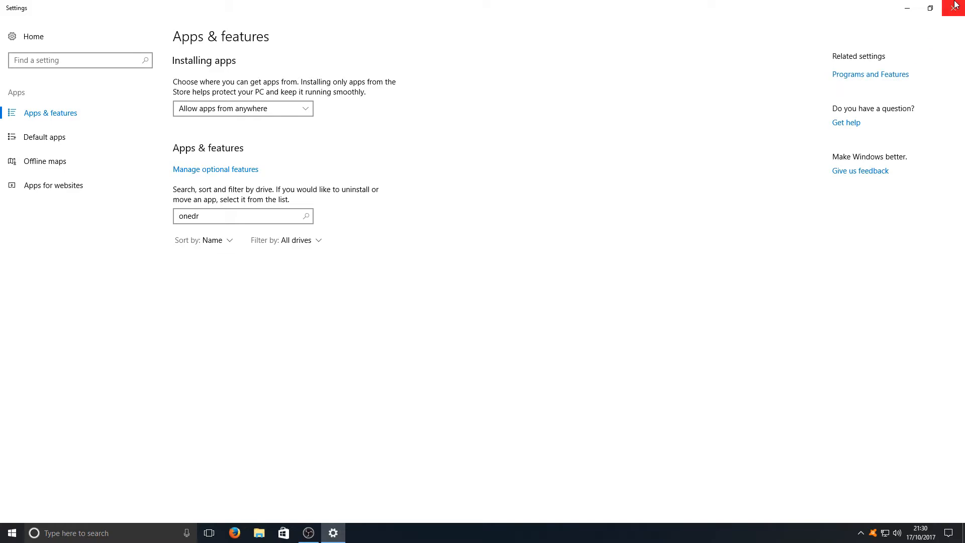
- Close the Settings window to return to the desktop
click(956, 7)
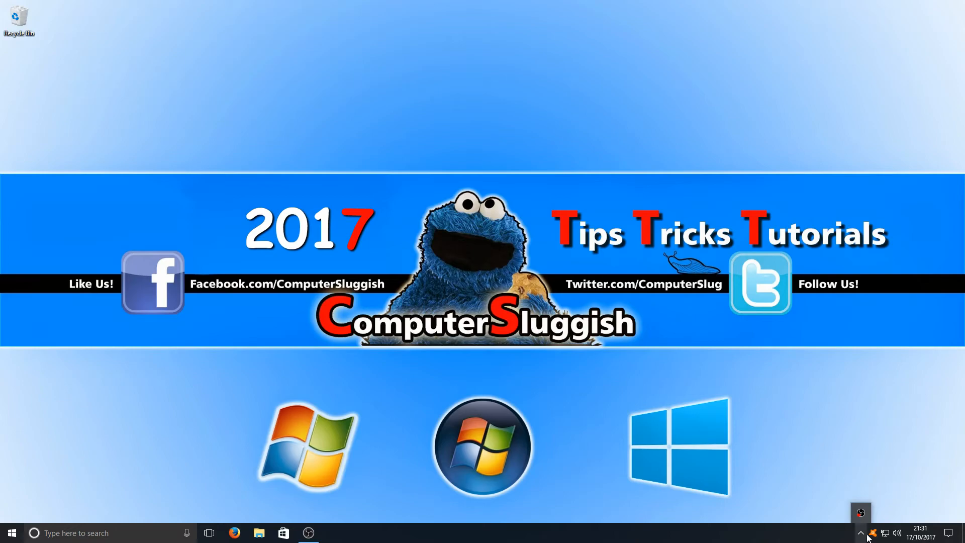
mouse_move(917, 499)
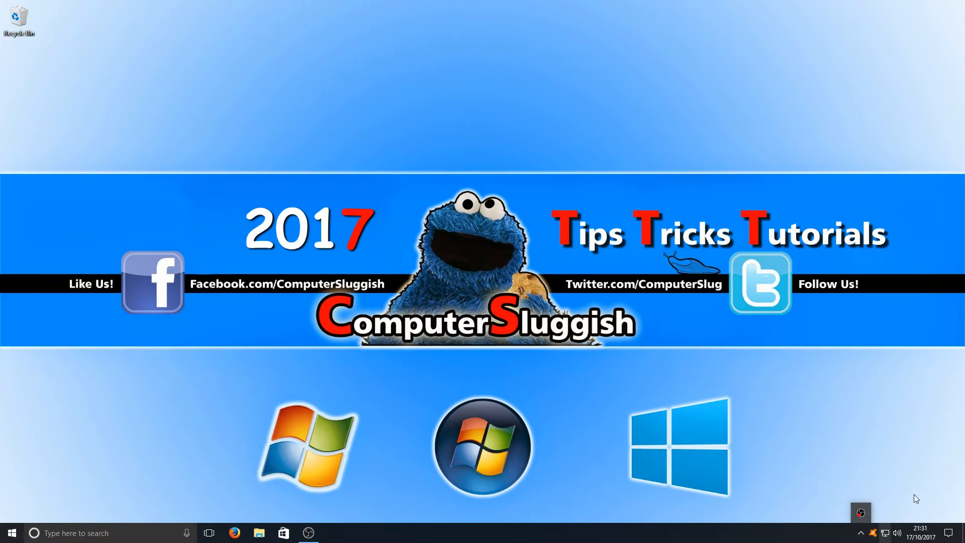
mouse_move(575, 211)
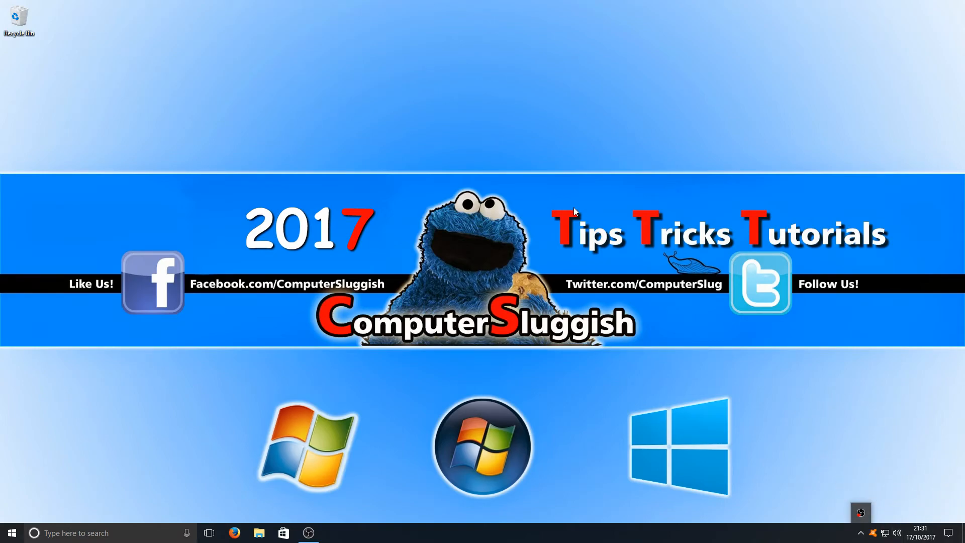
mouse_move(544, 189)
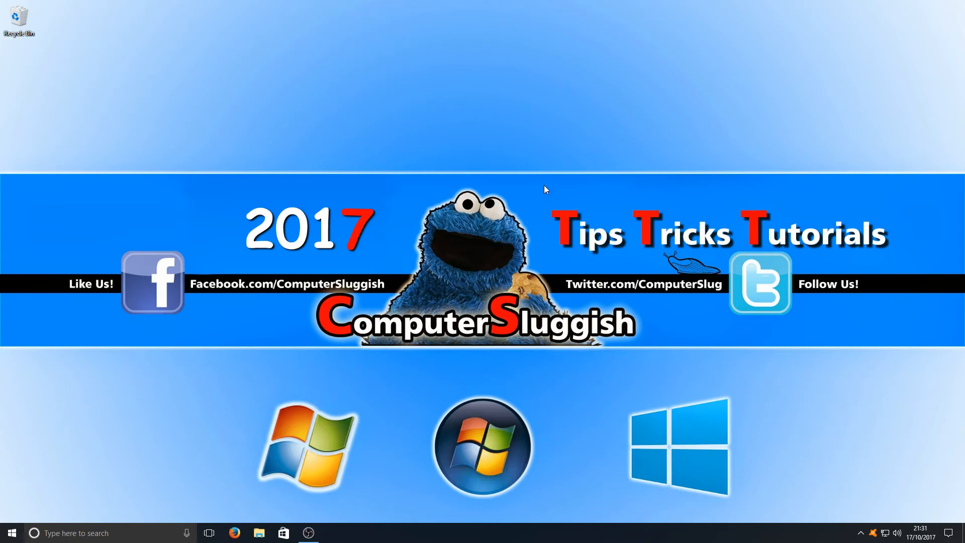